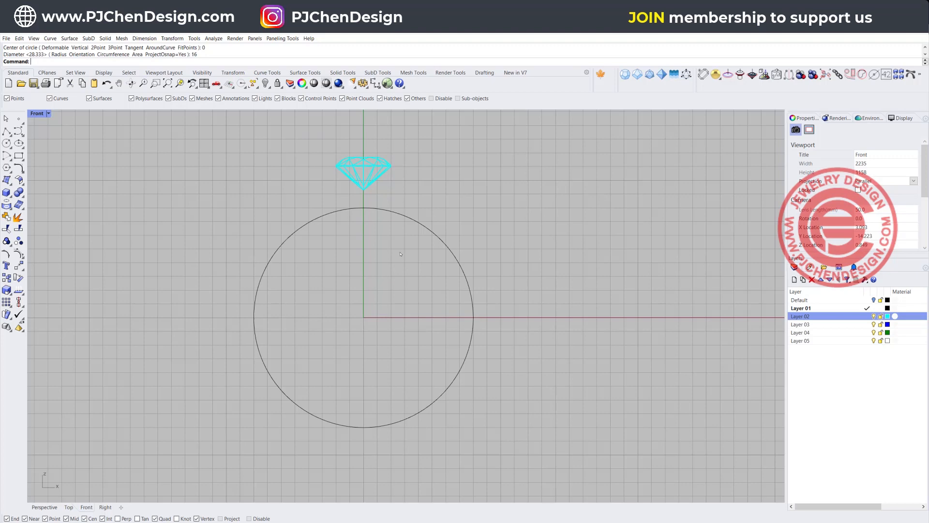
Undo the accidental gem enlargement and start a centre-radius circle on the gem's centre.
left_click(363, 173)
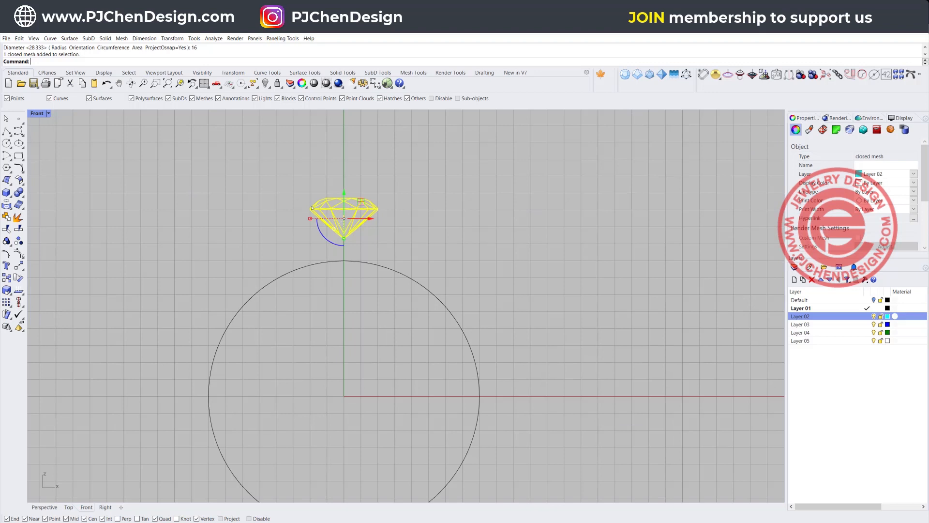
mouse_move(369, 212)
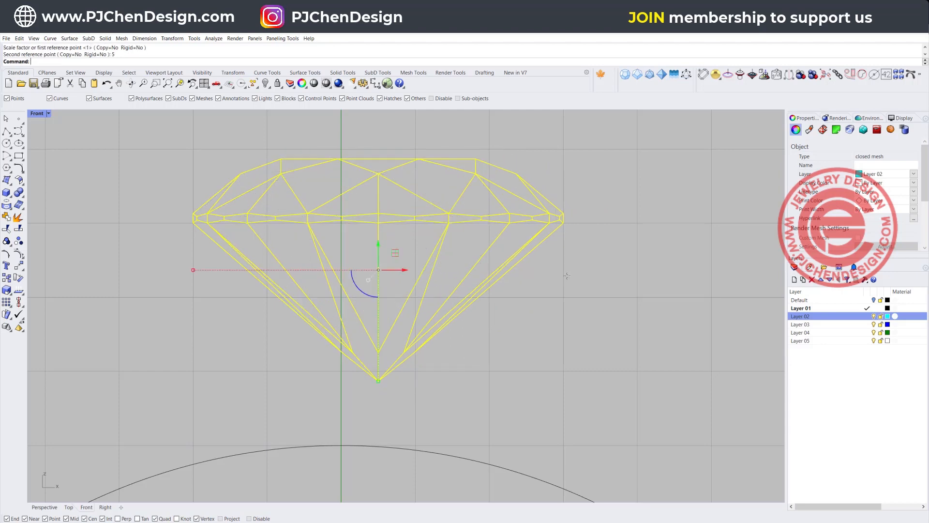
mouse_move(453, 270)
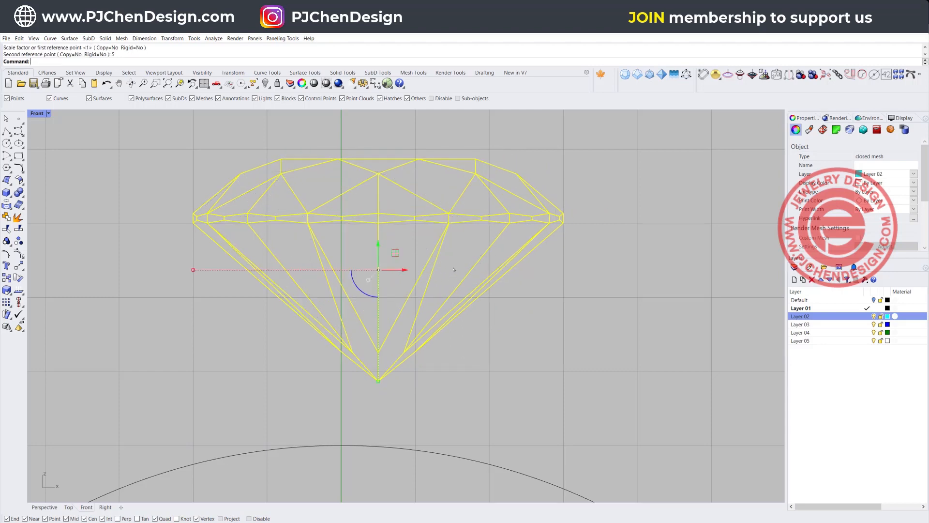
key("ctrl+z")
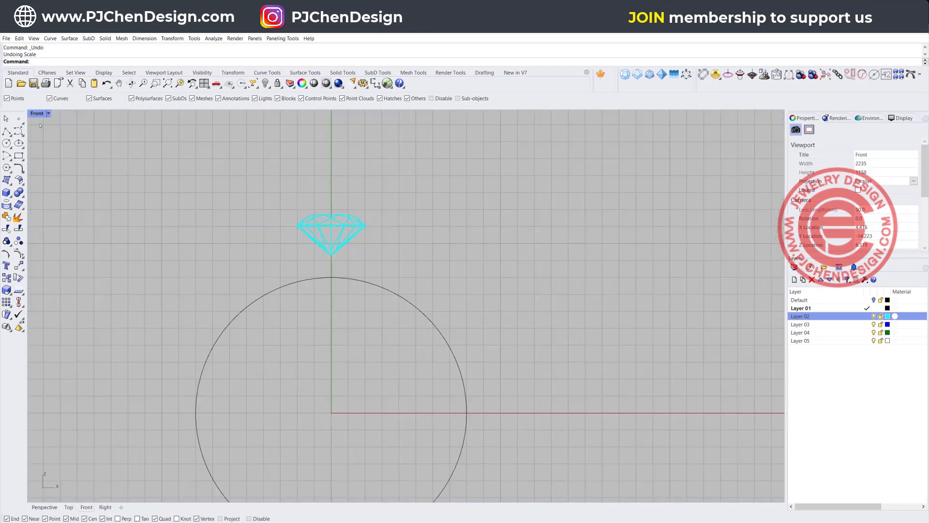
left_click(68, 506)
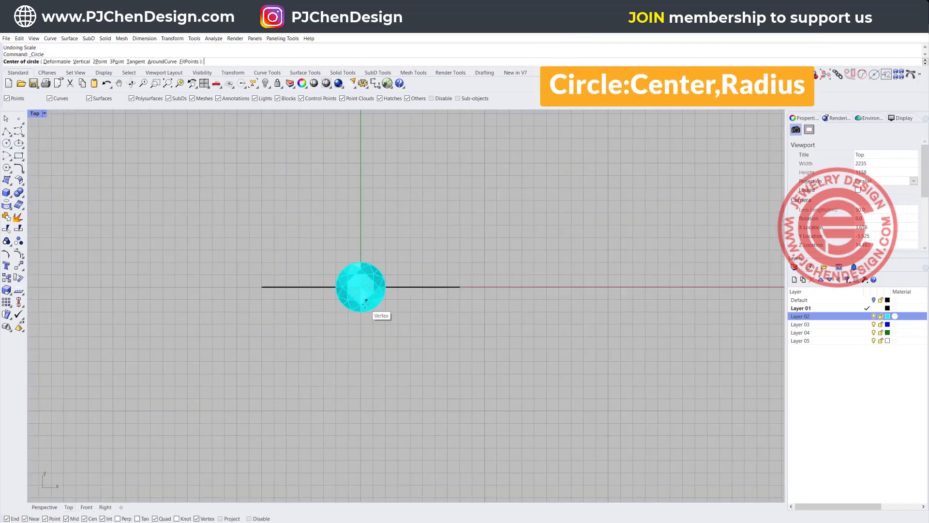
left_click(360, 287)
type("0")
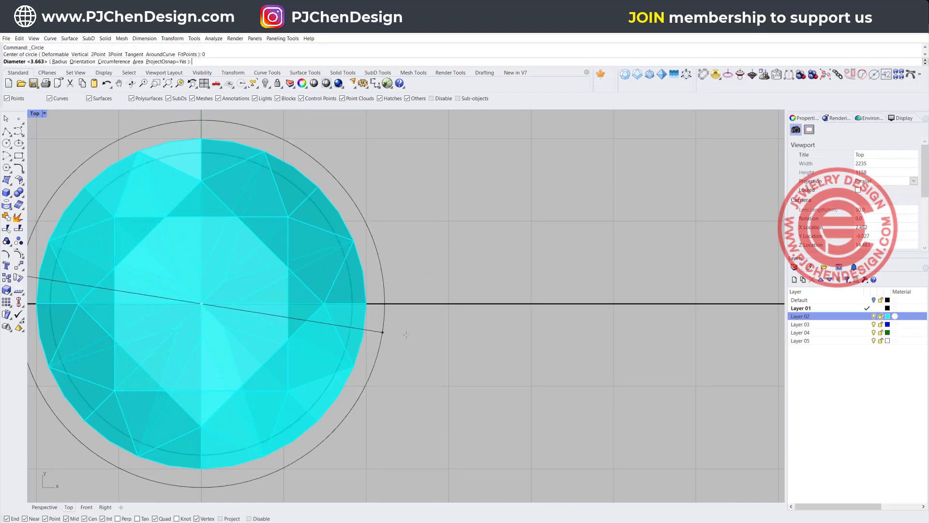
mouse_move(415, 307)
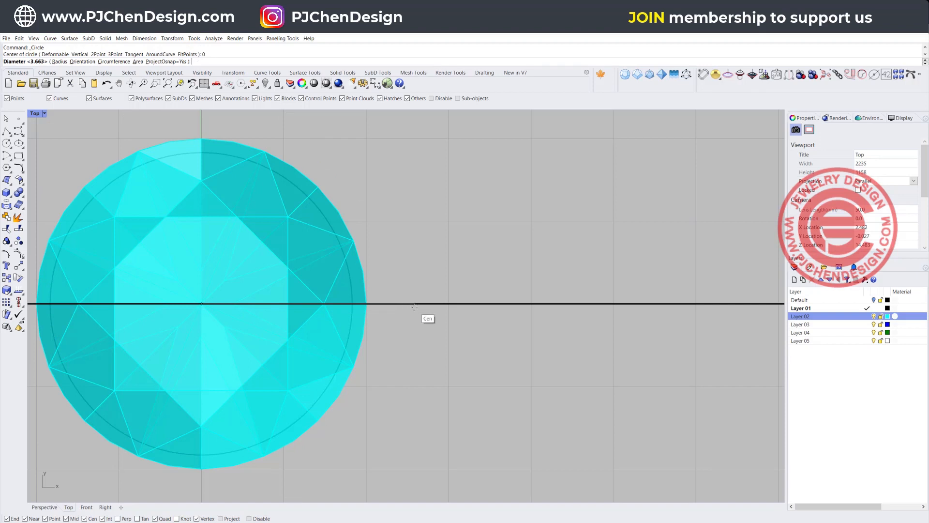
mouse_move(402, 305)
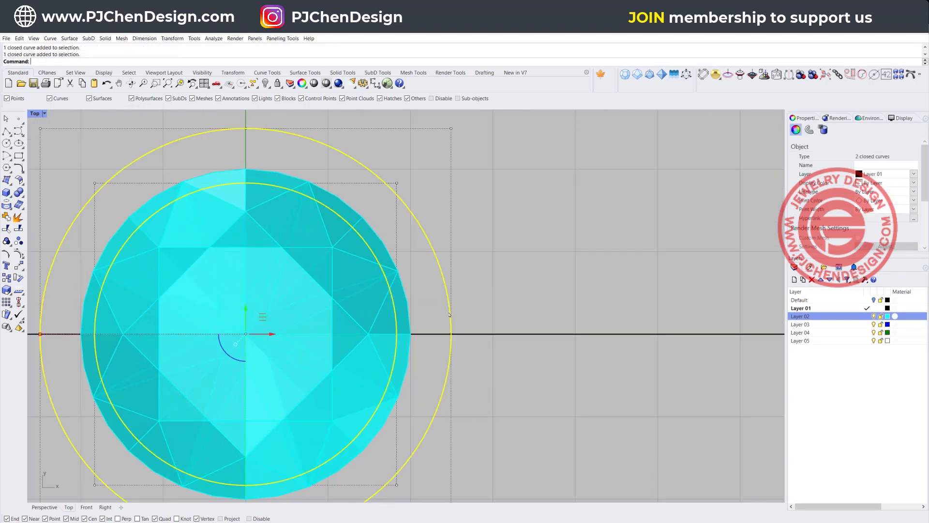
mouse_move(435, 326)
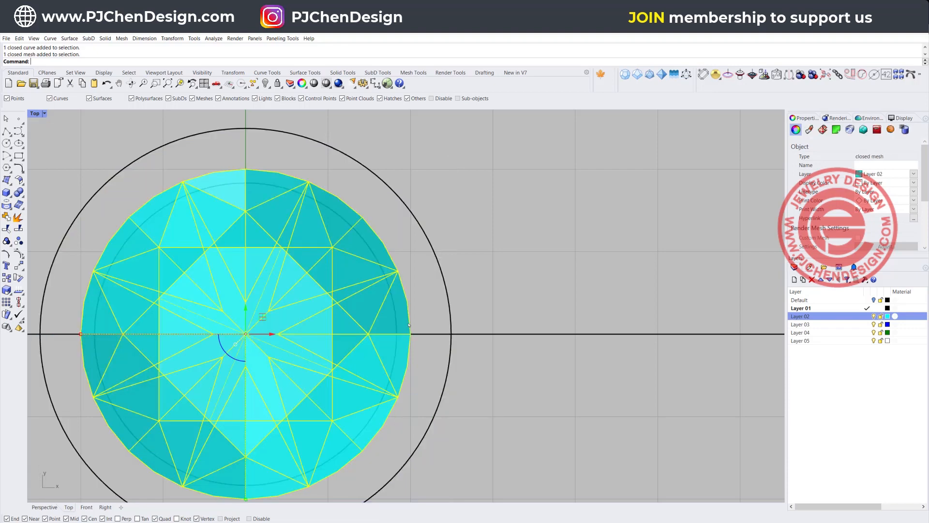
mouse_move(441, 328)
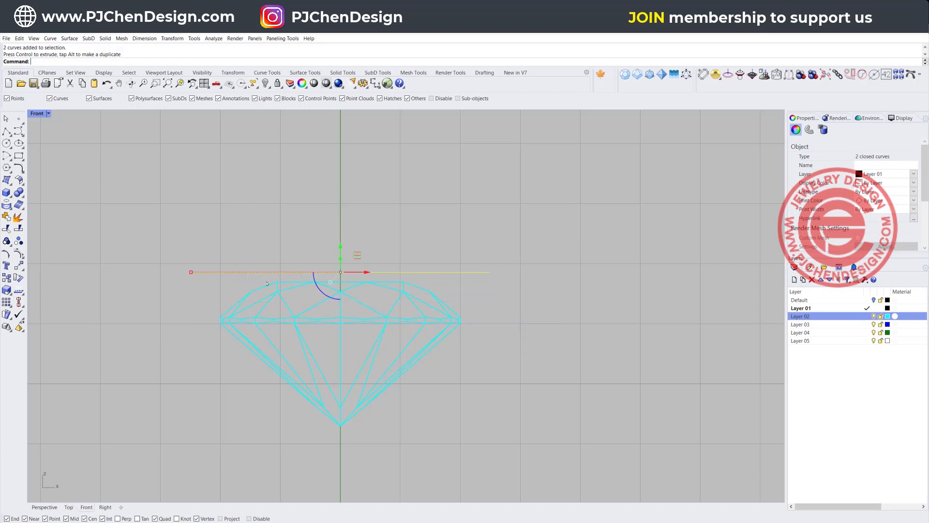
mouse_move(196, 285)
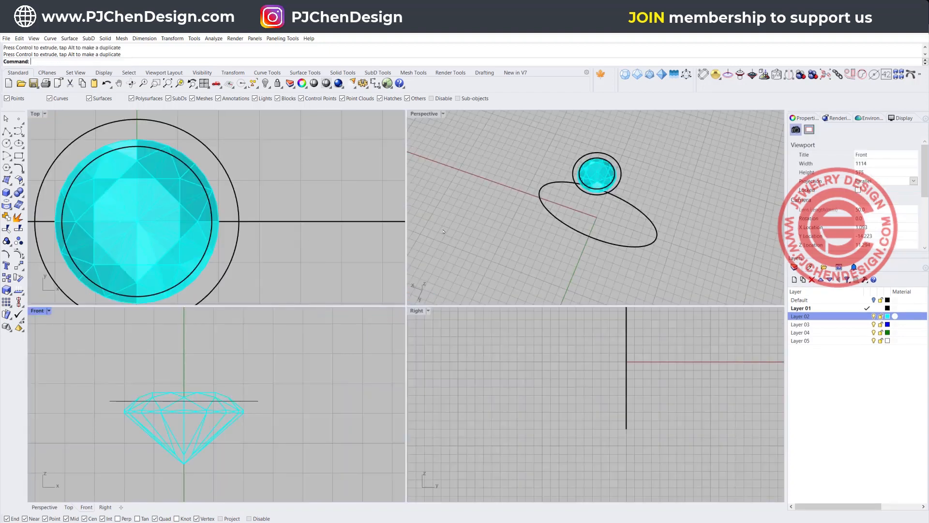
Maximize the Front viewport to work on the shank arc.
double_click(424, 113)
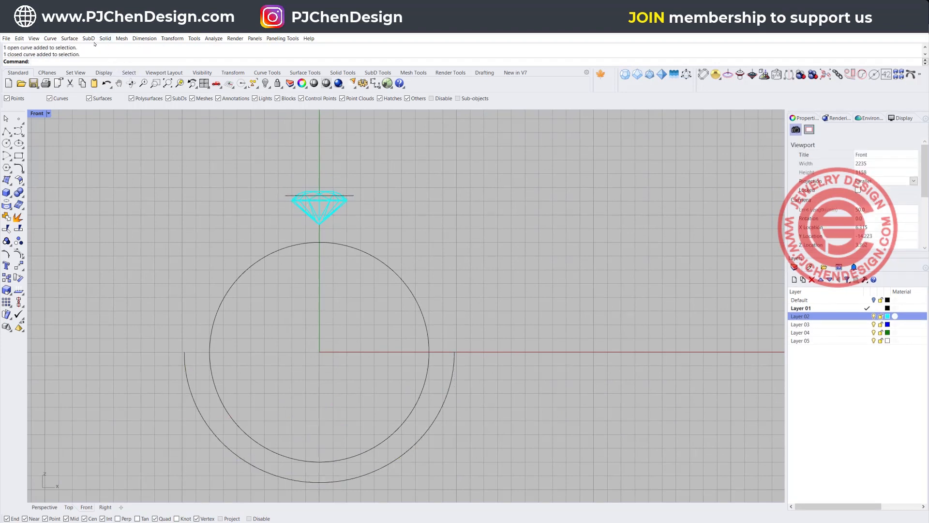
Extend the shank arc by arc-with-centre on both ends up to the gem's sides.
left_click(51, 38)
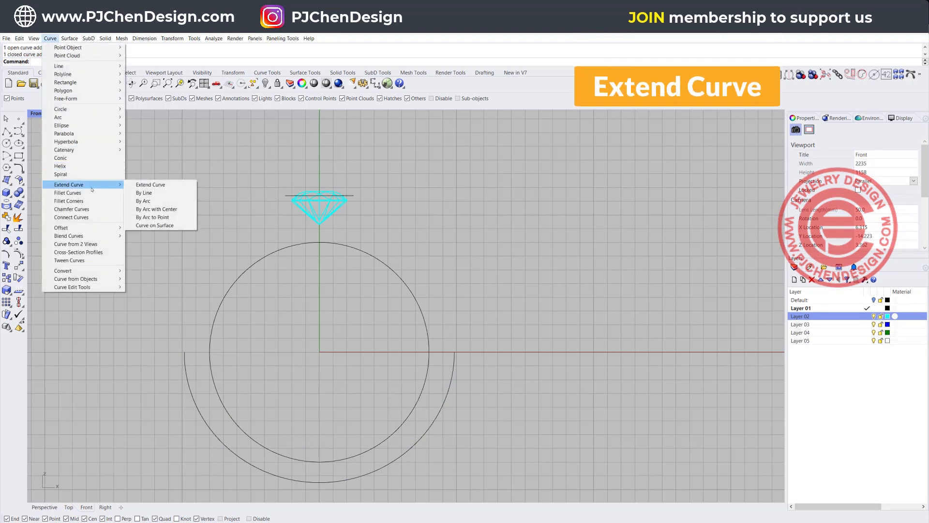
mouse_move(157, 209)
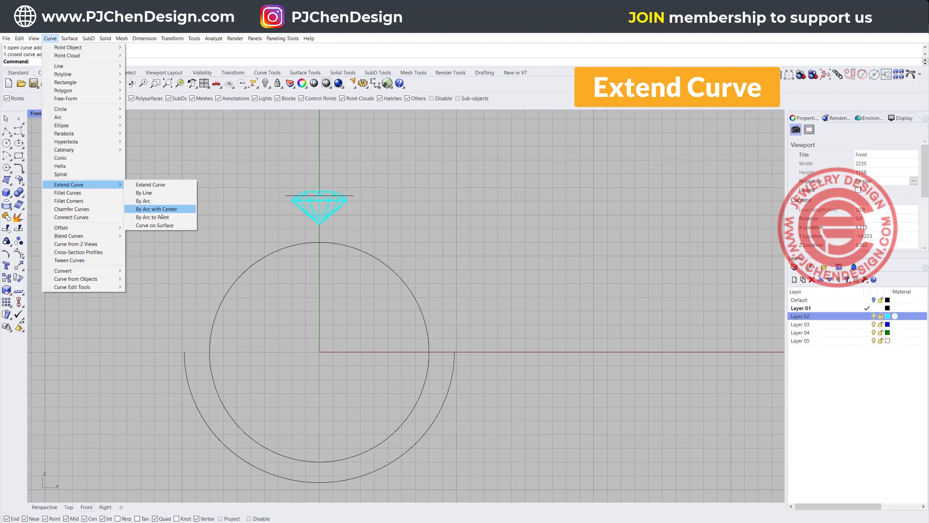
left_click(157, 209)
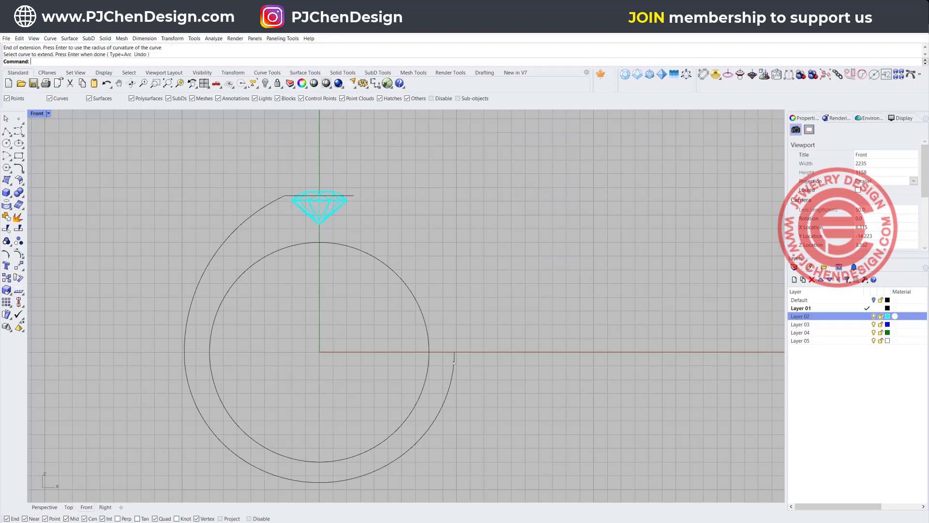
left_click(453, 358)
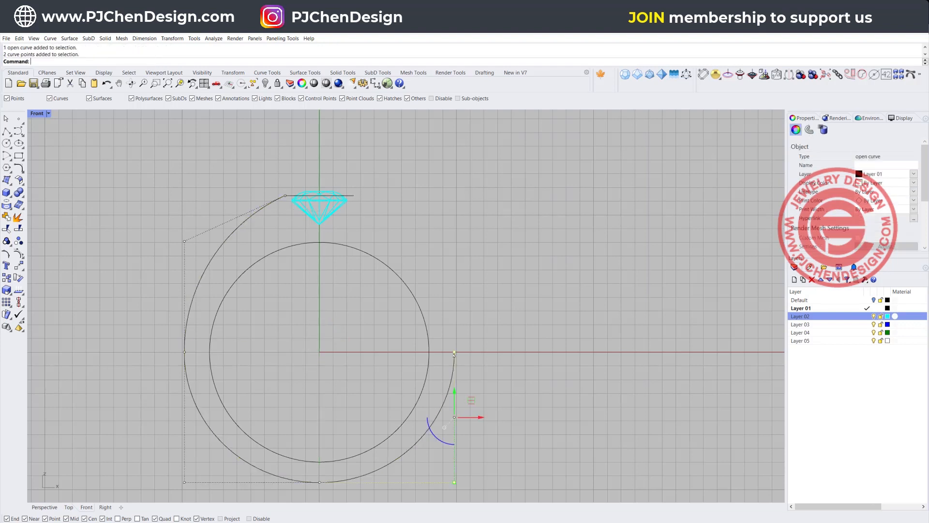
right_click(453, 354)
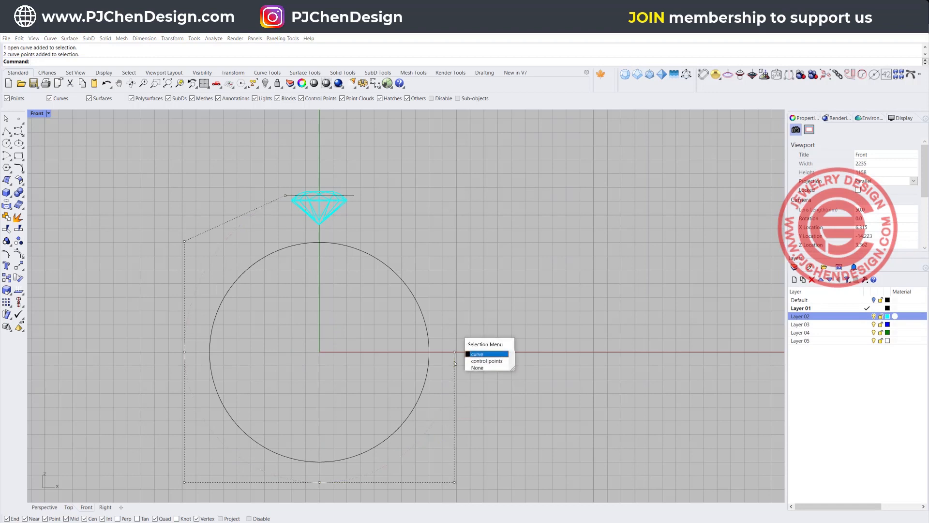
left_click(476, 354)
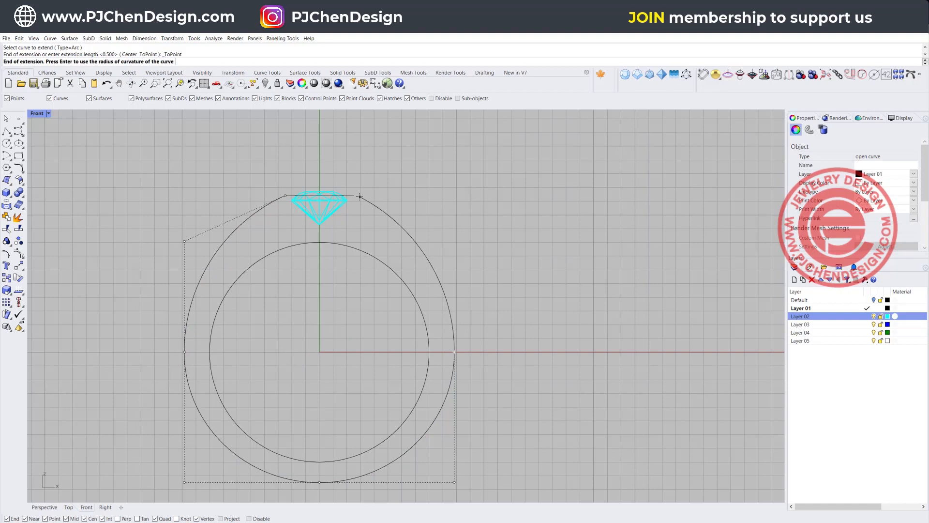
left_click(453, 242)
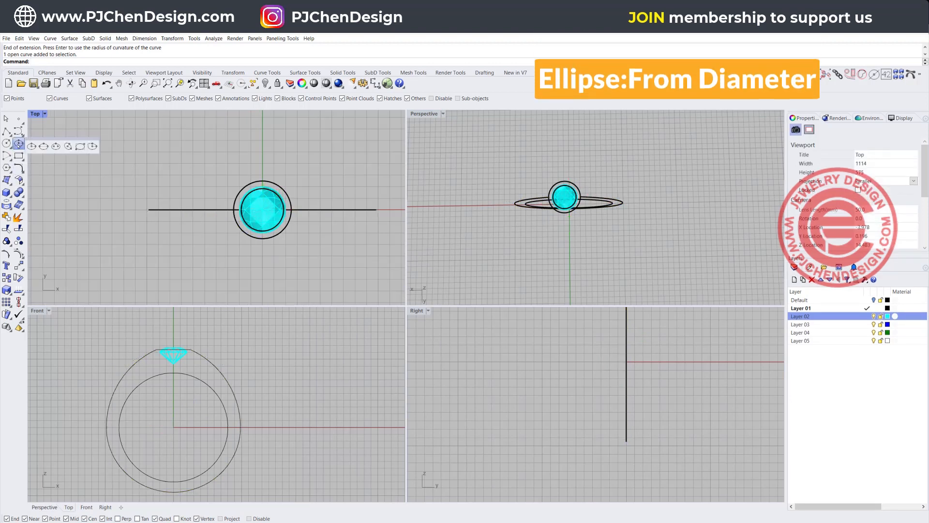
mouse_move(44, 146)
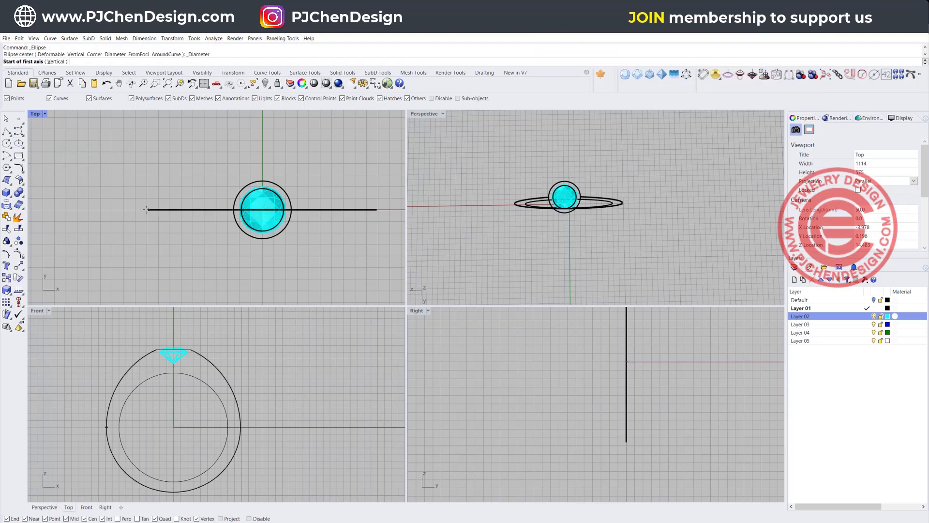
Start the ellipse diameter at the shank's left end.
left_click(290, 224)
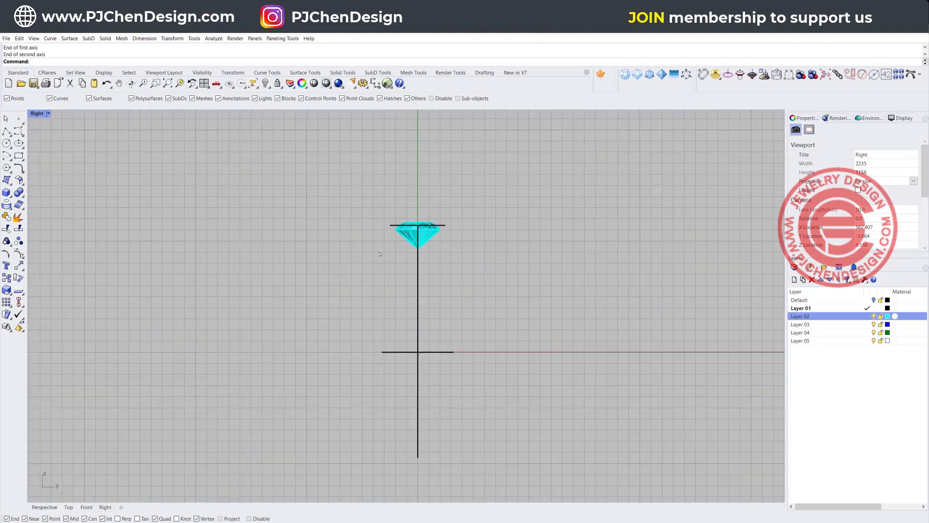
mouse_move(400, 360)
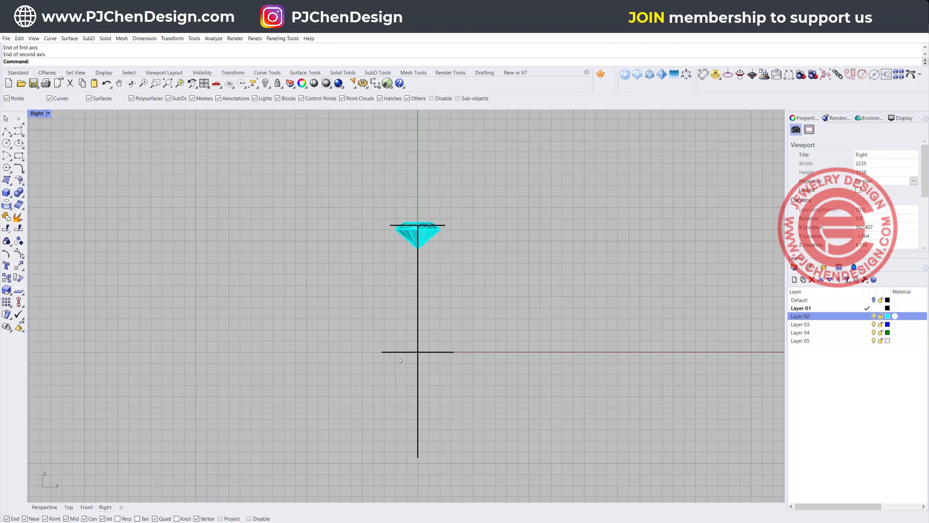
Place the side profile curve from beside the gem down to the shank's bottom point.
left_click(415, 352)
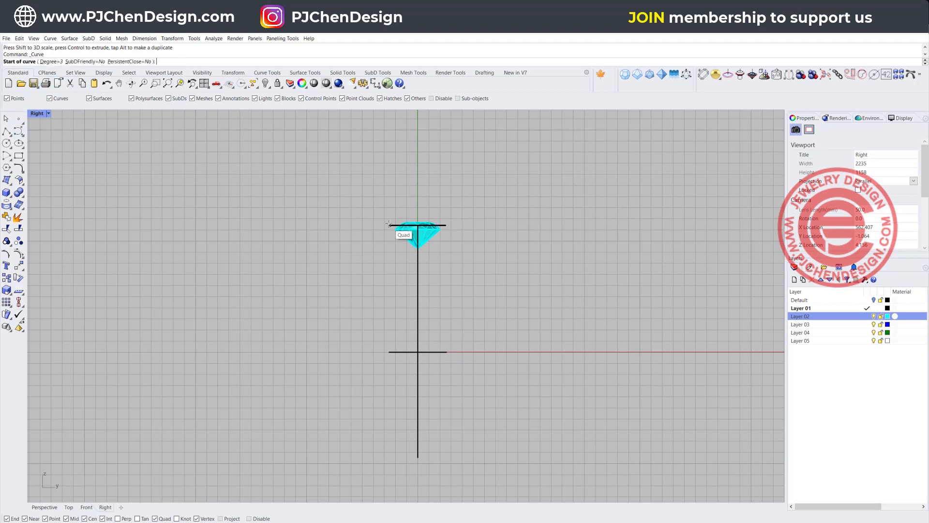
left_click(380, 337)
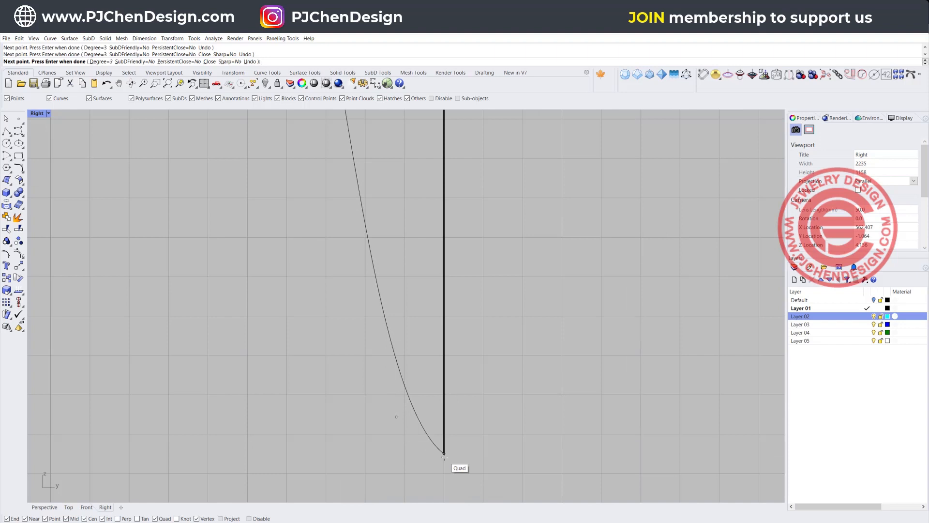
mouse_move(427, 454)
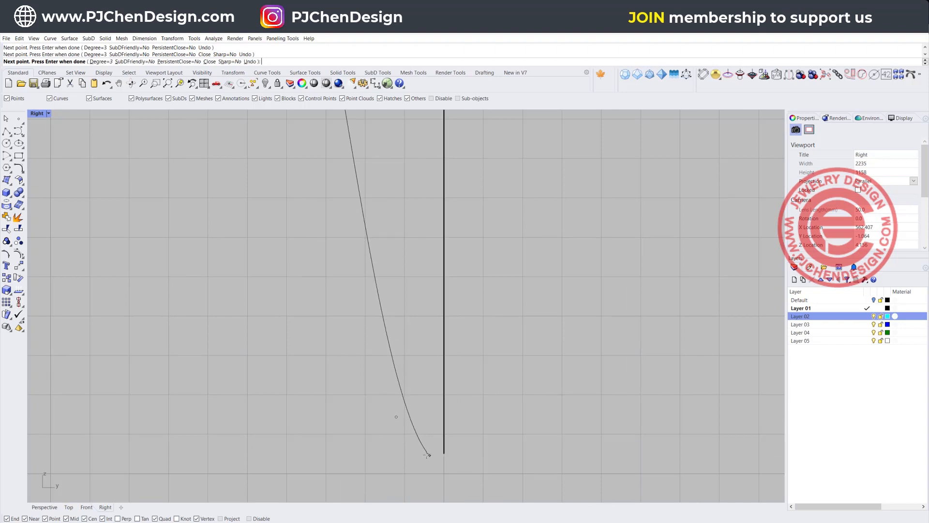
mouse_move(444, 452)
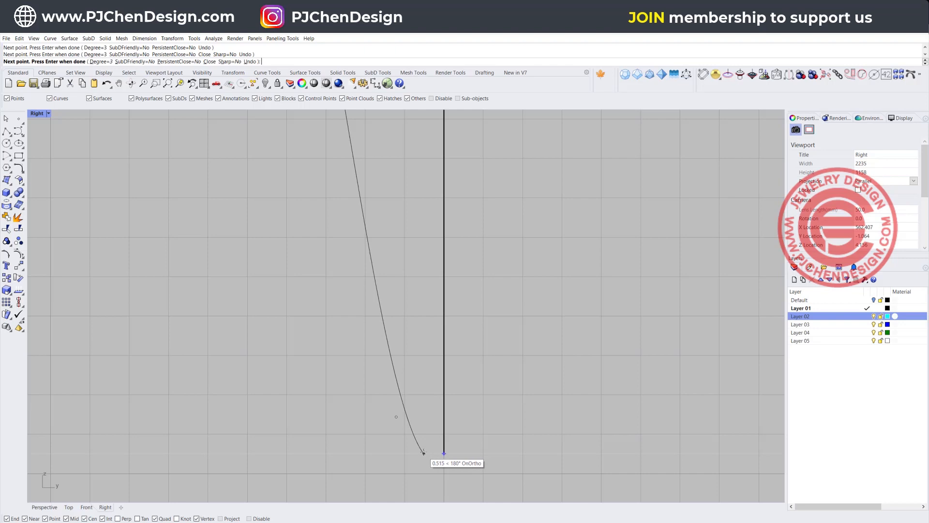
left_click(444, 451)
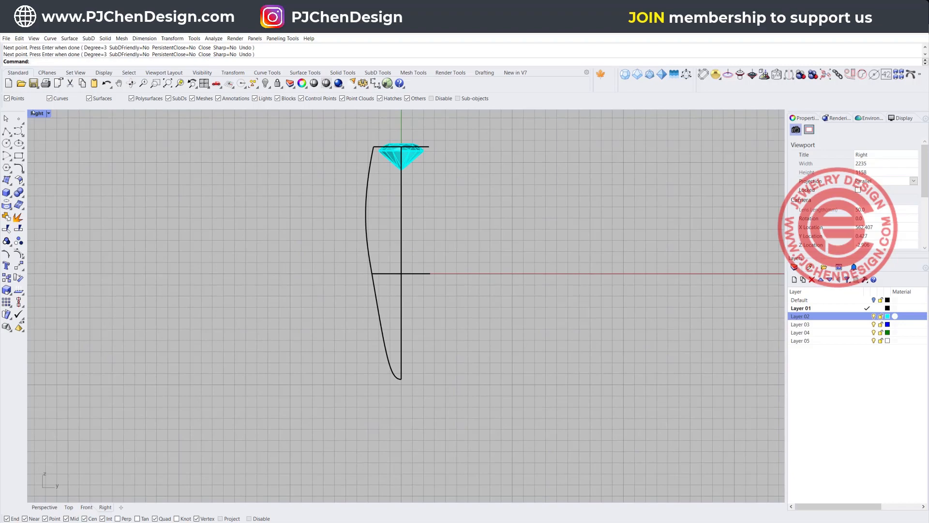
left_click(43, 506)
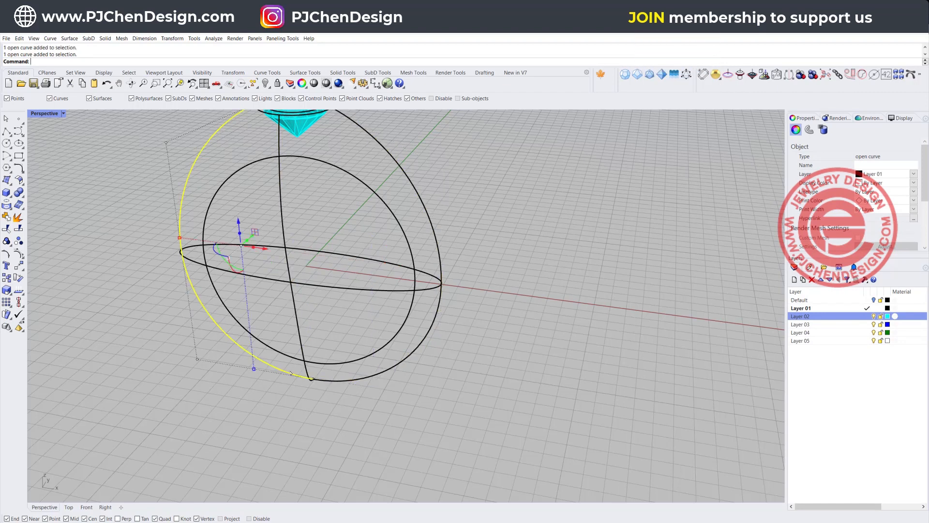
mouse_move(336, 221)
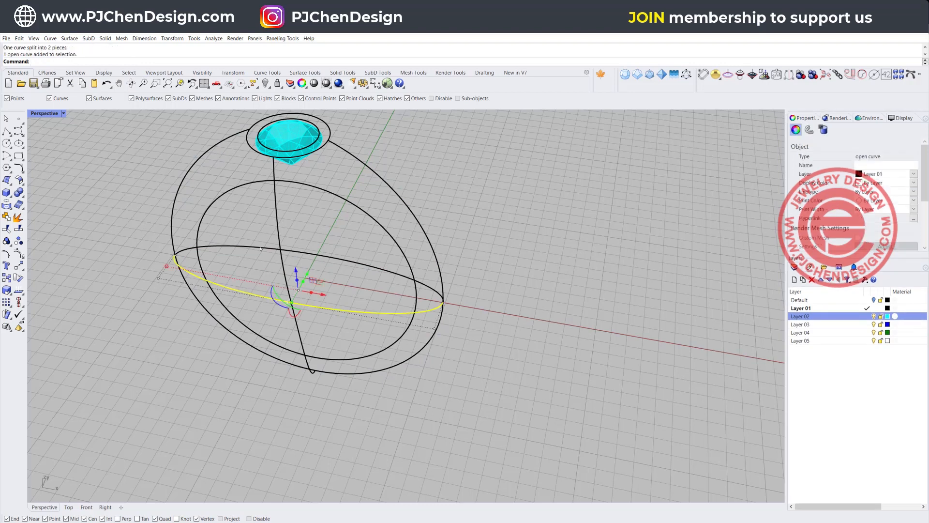
Clear the selection before splitting the waist ellipse.
left_click(288, 133)
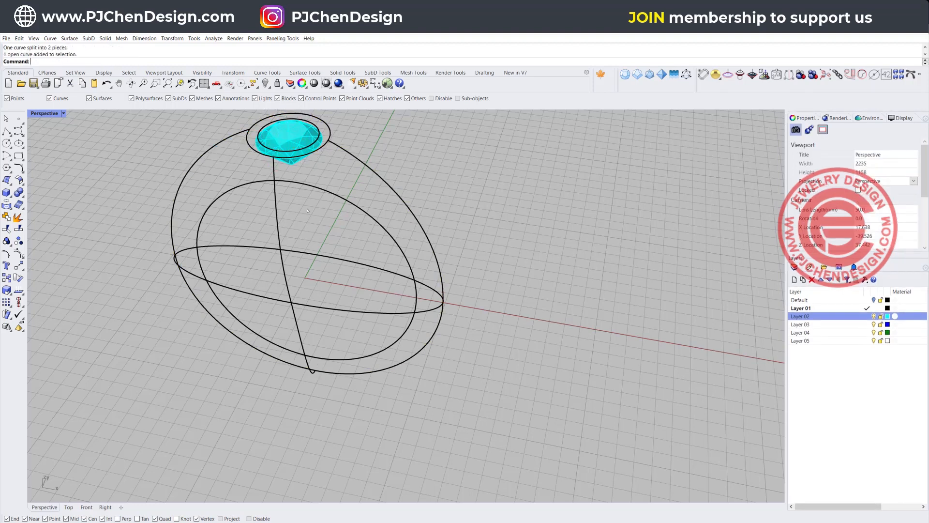
Build a Curve Network surface from the outer profile curves, accepting the default settings.
left_click(69, 38)
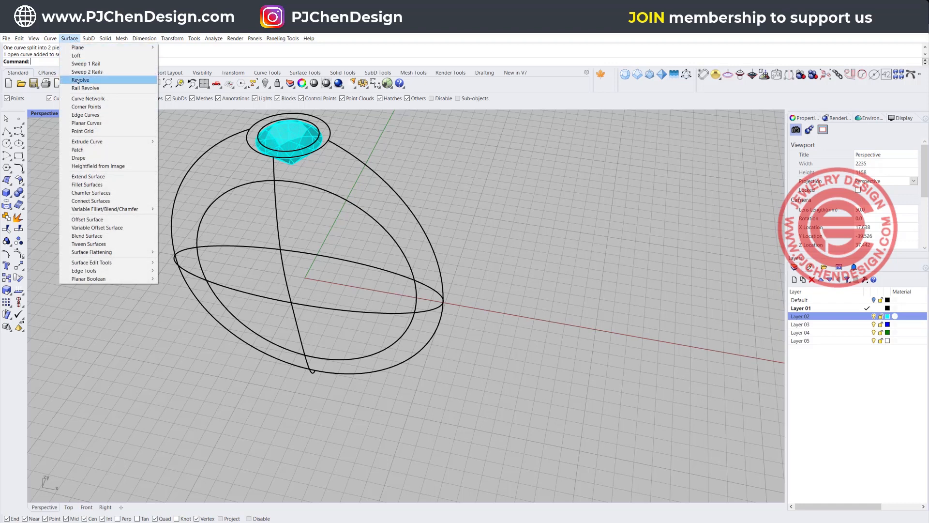
mouse_move(88, 99)
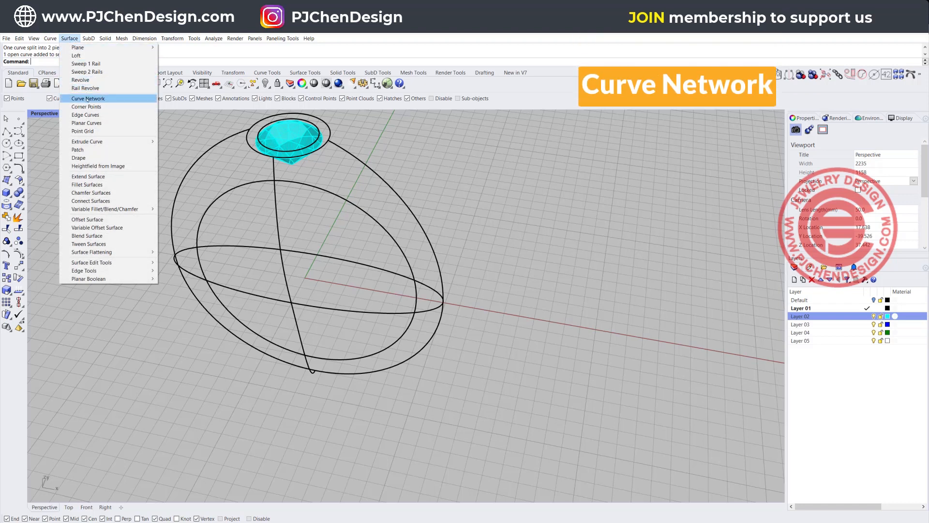
left_click(88, 98)
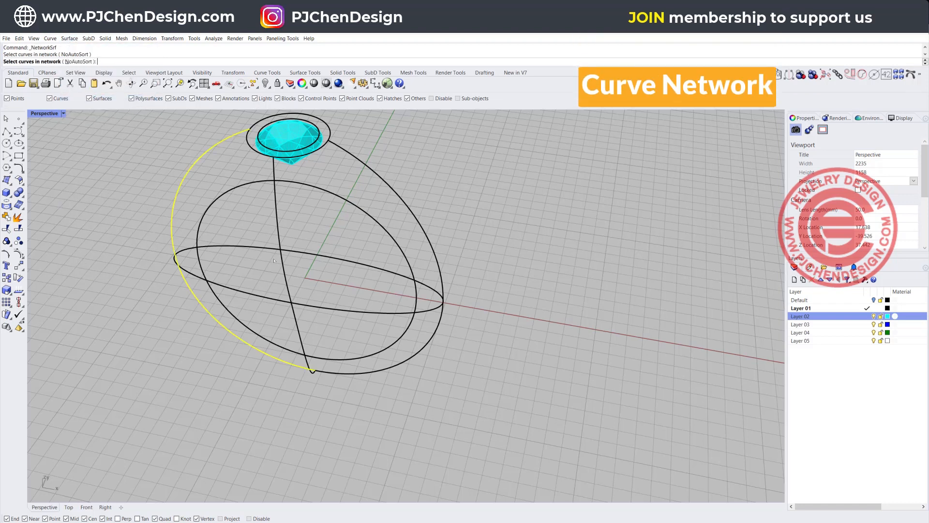
left_click(385, 207)
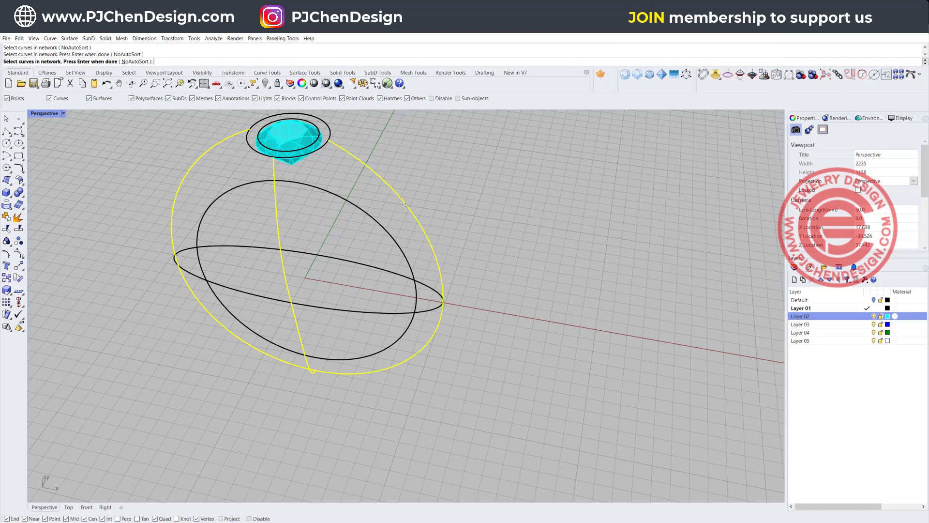
mouse_move(390, 190)
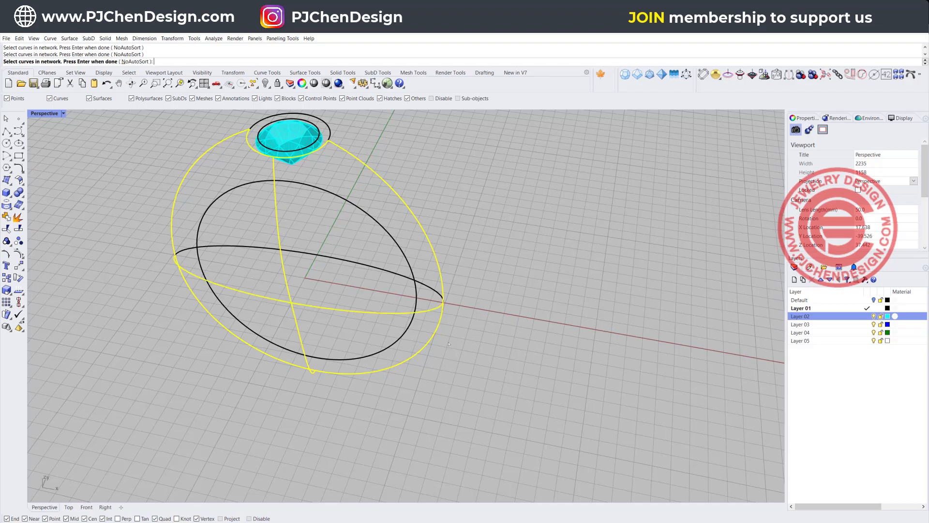
key("Return")
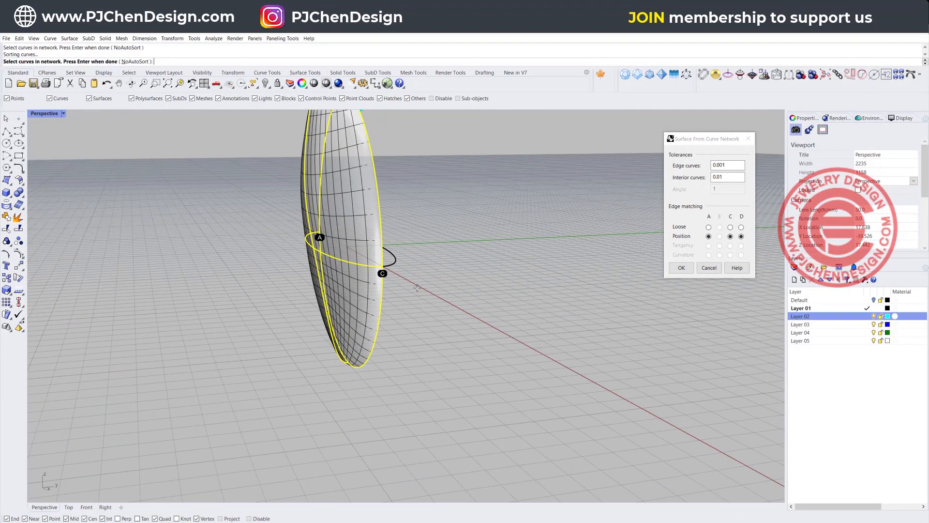
mouse_move(462, 379)
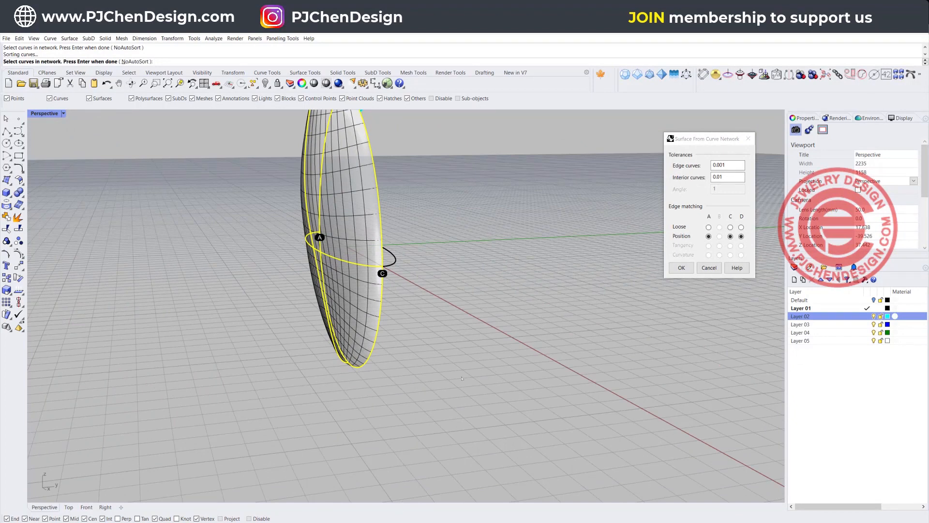
left_click(681, 267)
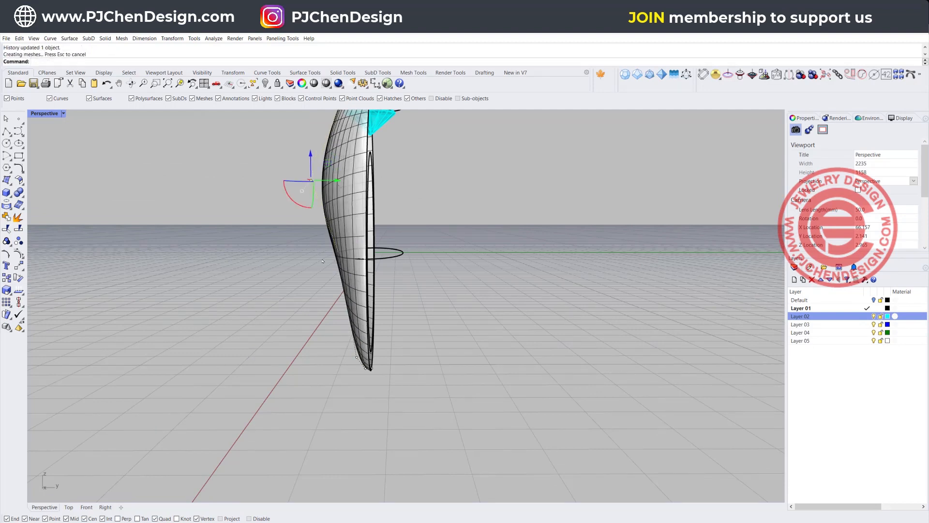
left_click(329, 253)
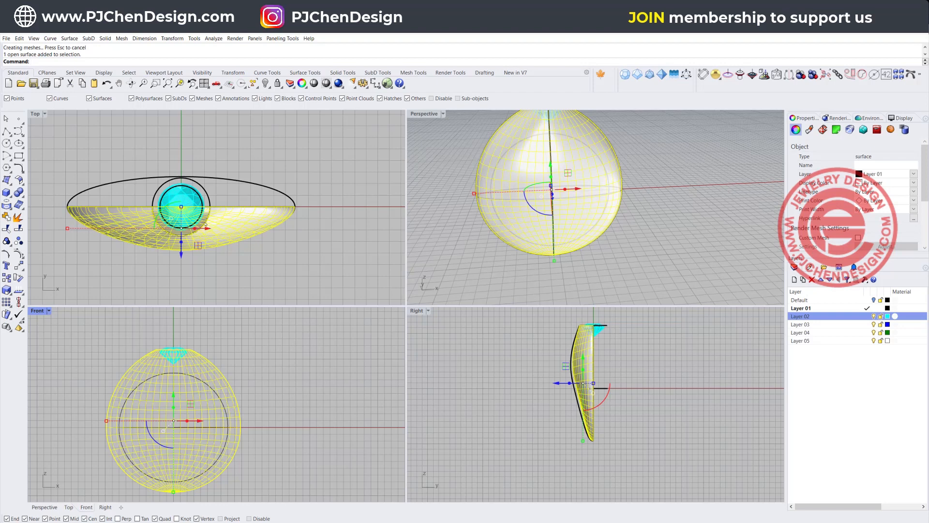
Join the mirrored halves, accept the history warning, and Cap the body into a closed solid.
left_click(6, 260)
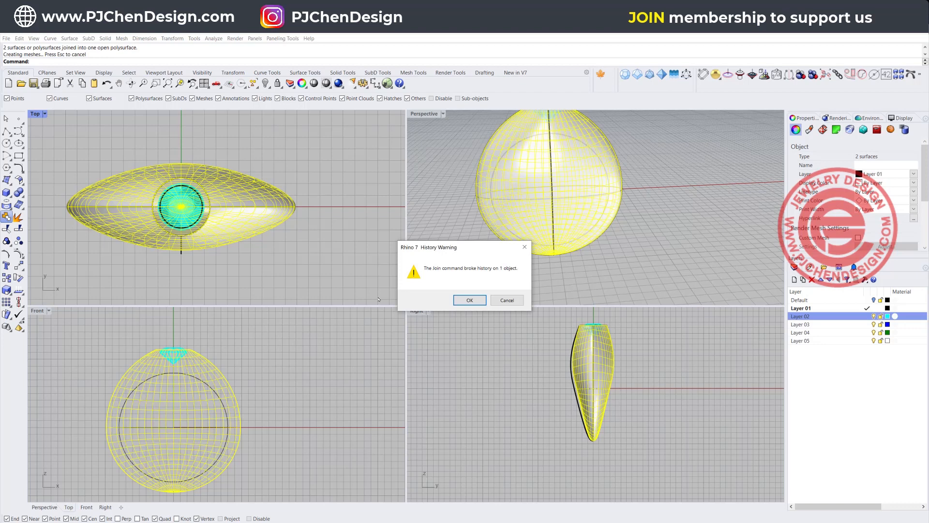
left_click(468, 300)
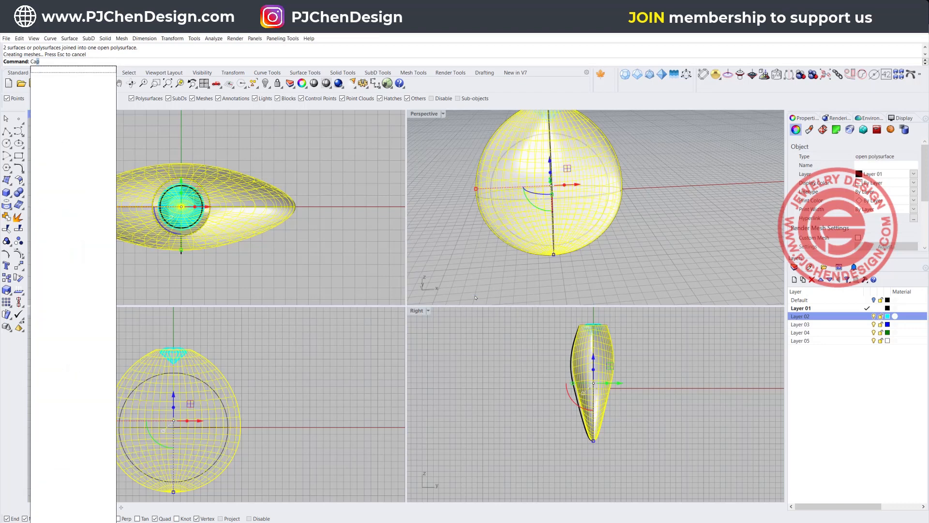
type("Cap")
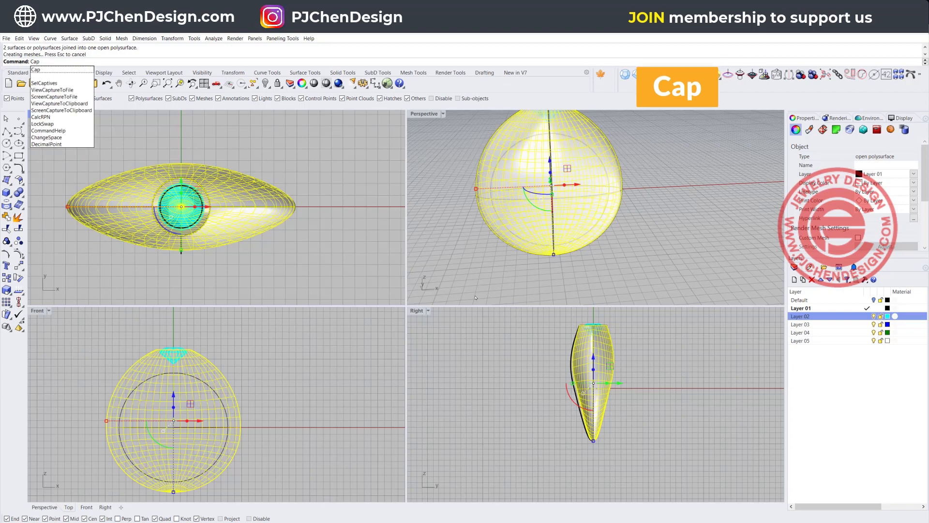
key("Return")
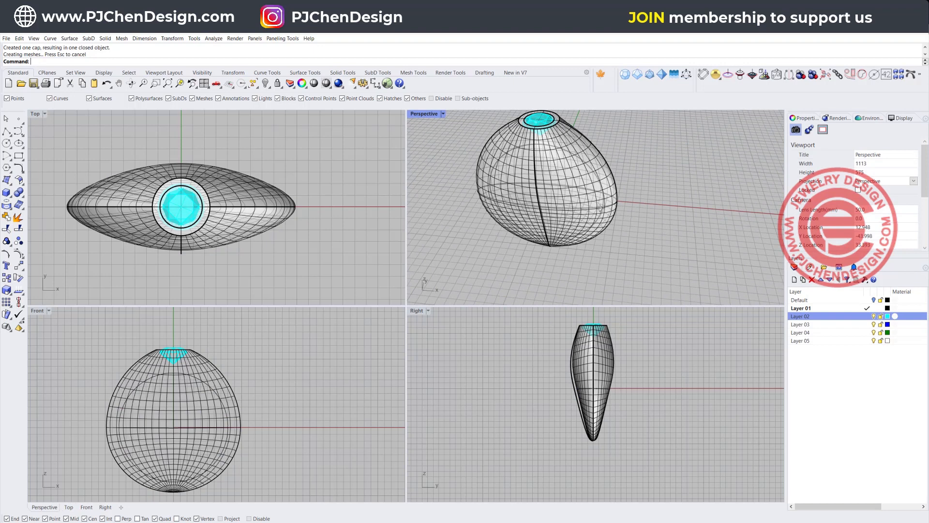
left_click(592, 210)
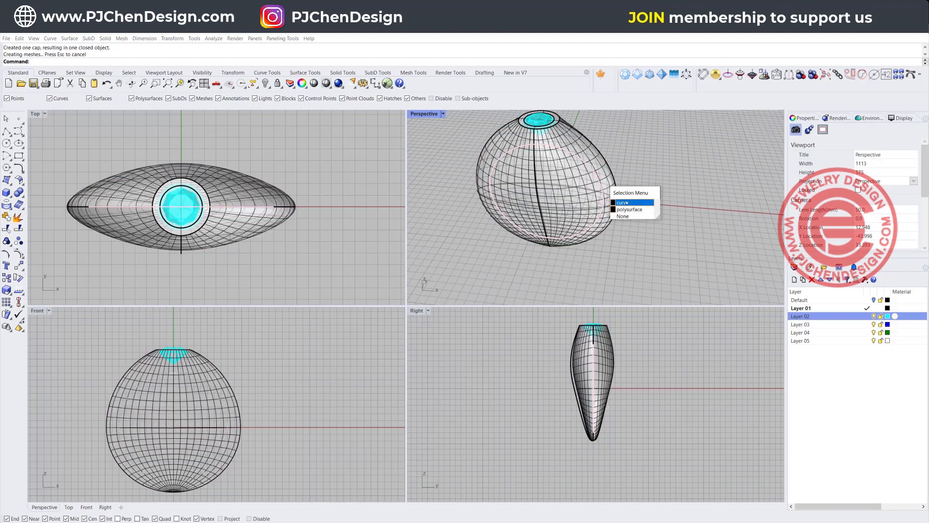
Subtract the seat curve from the ring body with Solid Difference and begin the cylinder cutter.
left_click(622, 202)
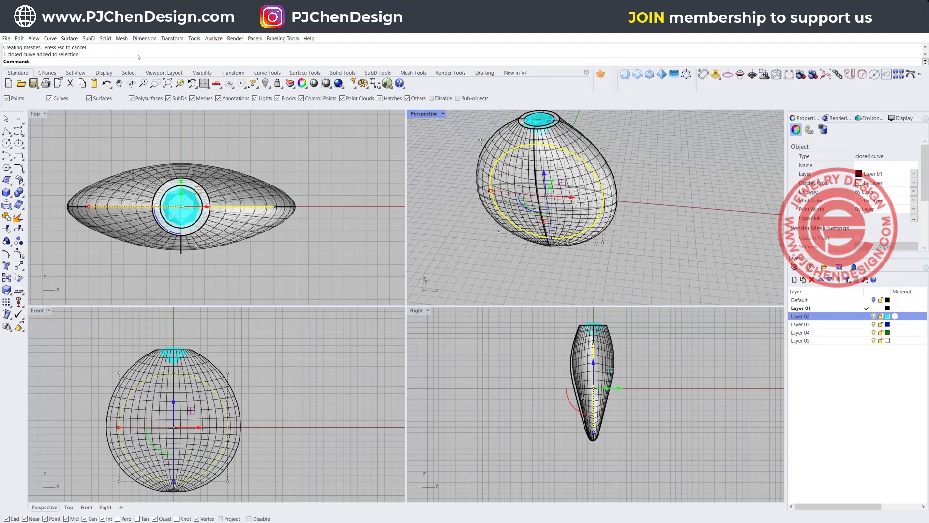
left_click(106, 38)
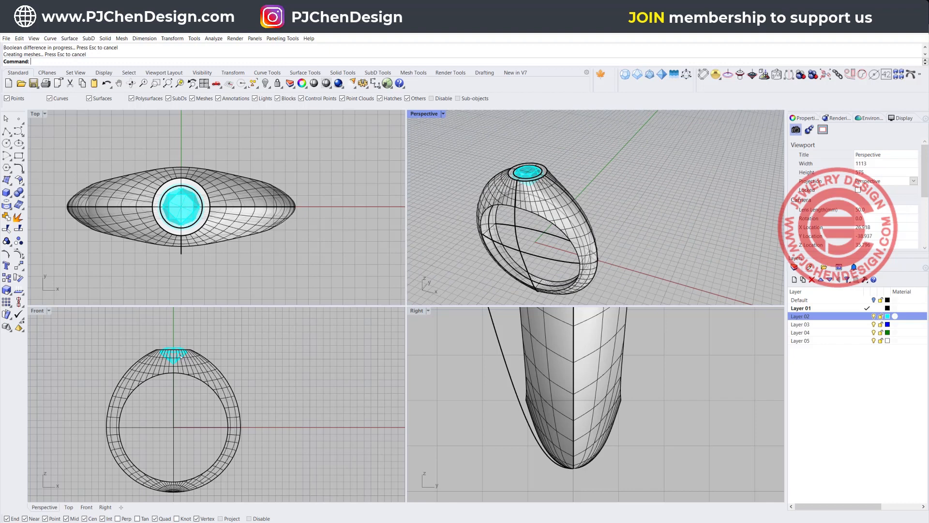
left_click(7, 193)
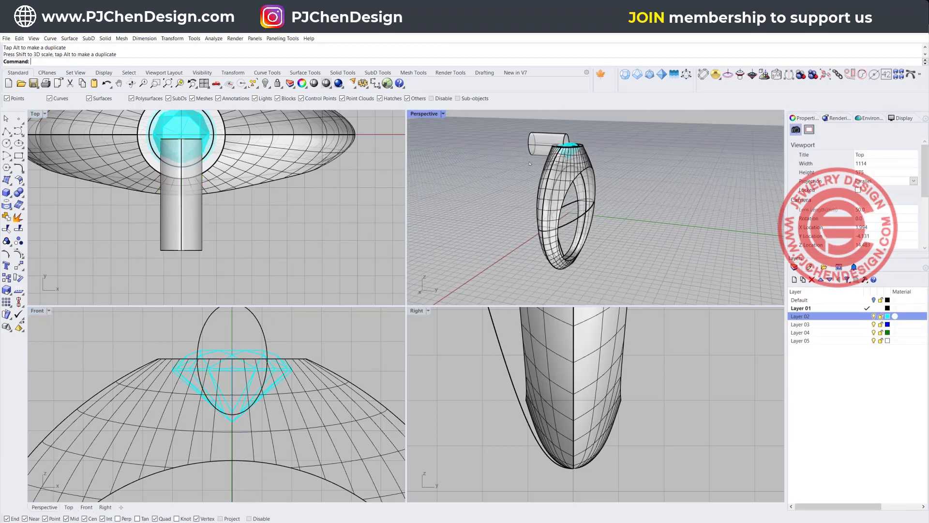
Maximize the Perspective viewport and zoom in to inspect the cylinder cutter.
double_click(424, 113)
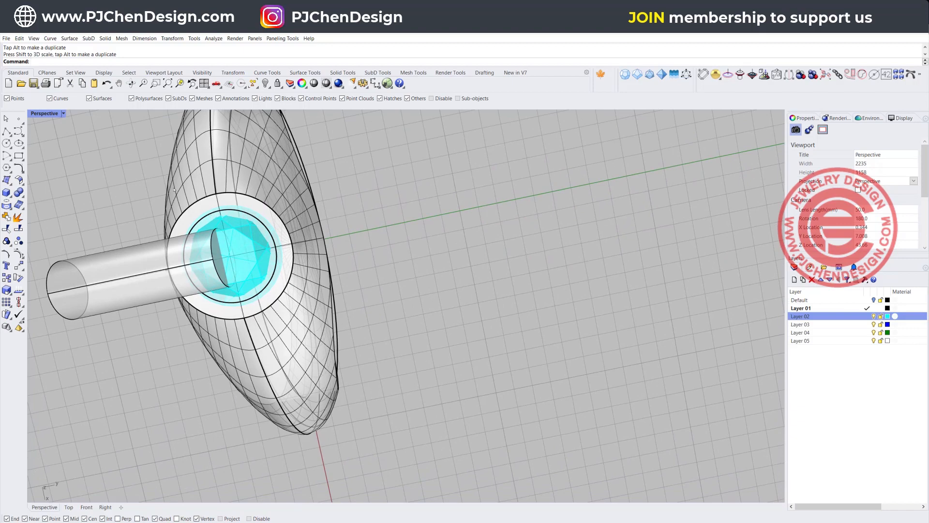
mouse_move(149, 230)
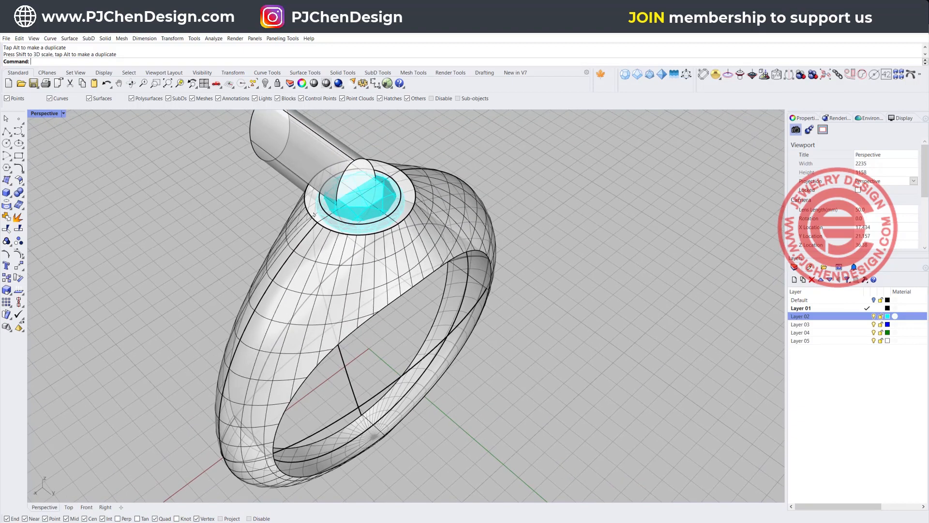
scroll("up", 3)
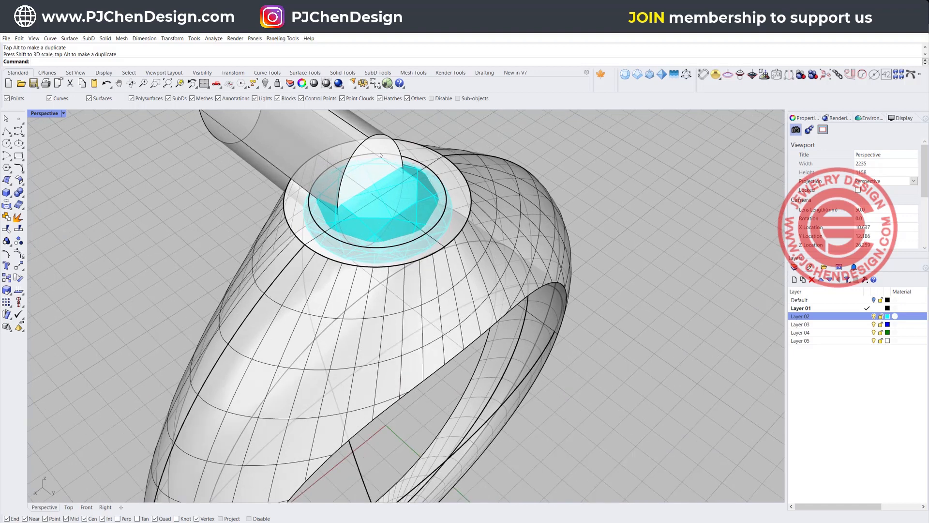
Taper the cylinder cutter and polar-array it 6 times over 360 degrees around the gem.
key("ctrl+shift")
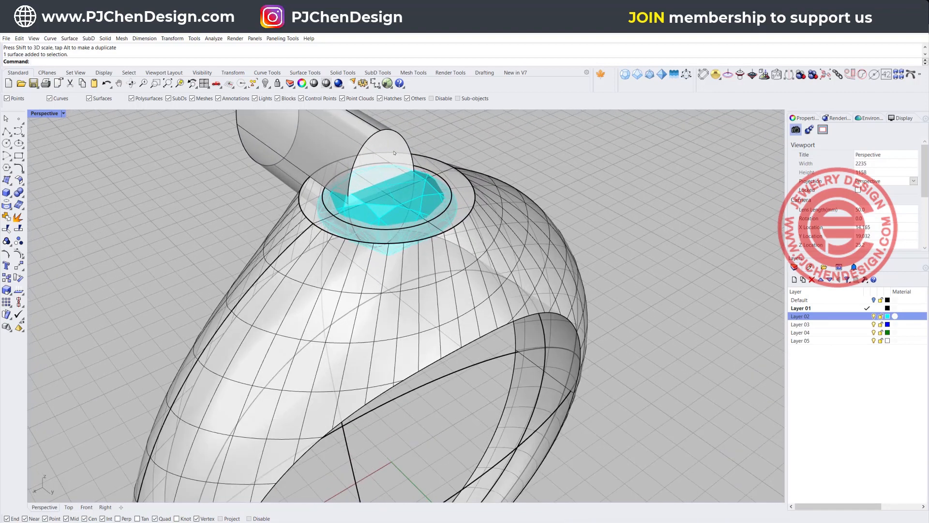
left_click(385, 190)
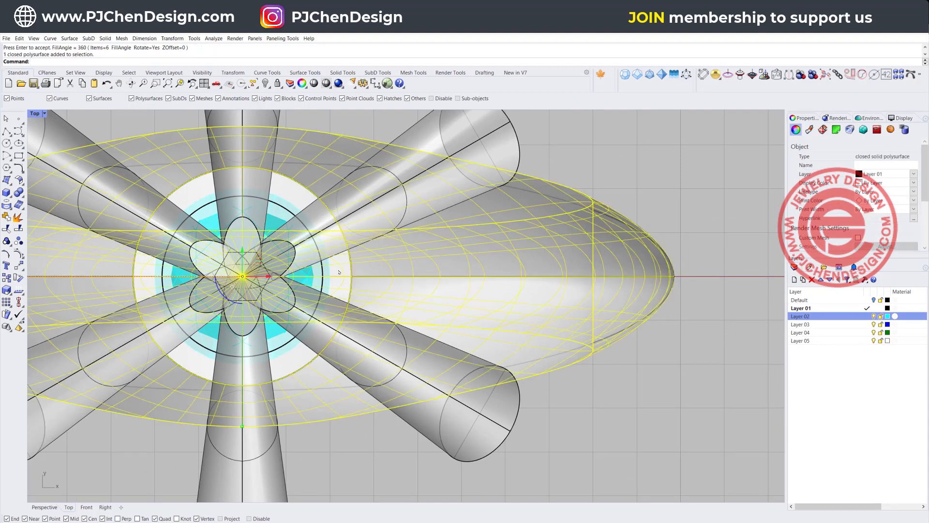
left_click(337, 261)
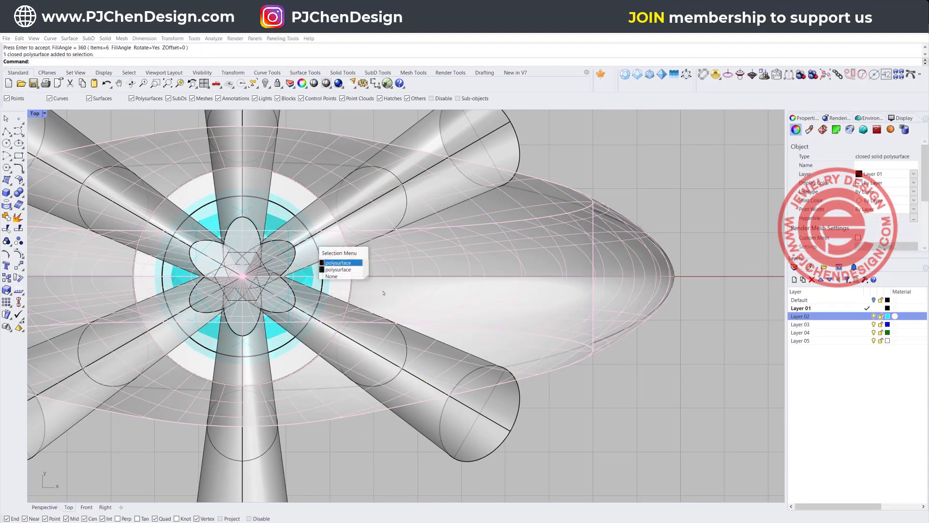
Tilt the six cone cutters with the Gumball and undo a trial subtraction.
left_click(332, 276)
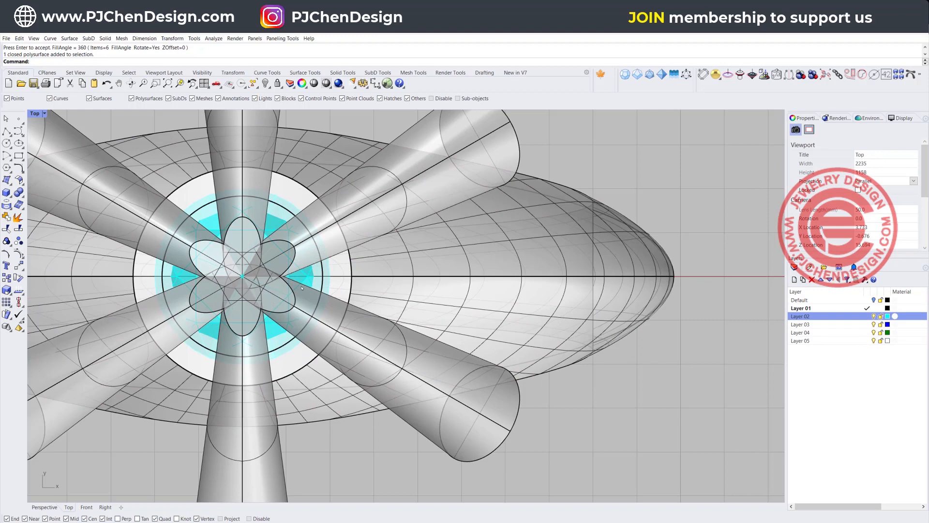
mouse_move(385, 281)
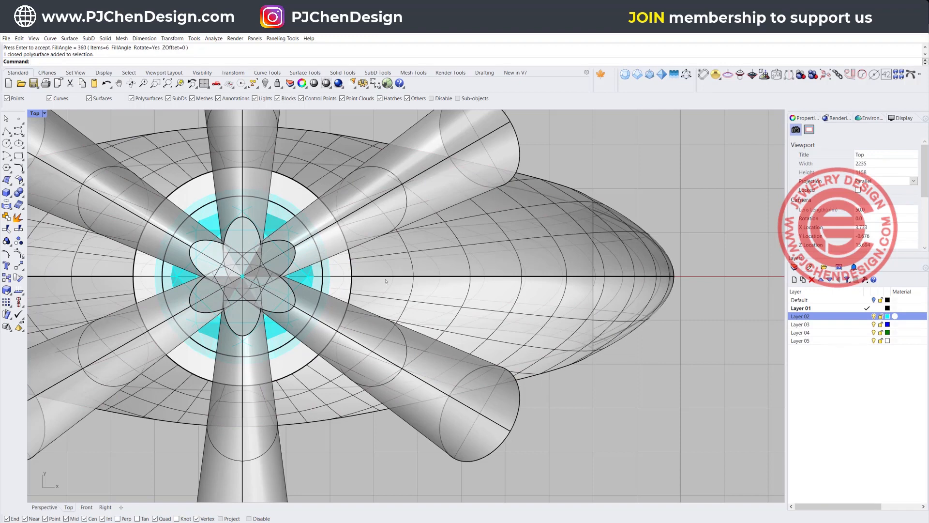
mouse_move(360, 228)
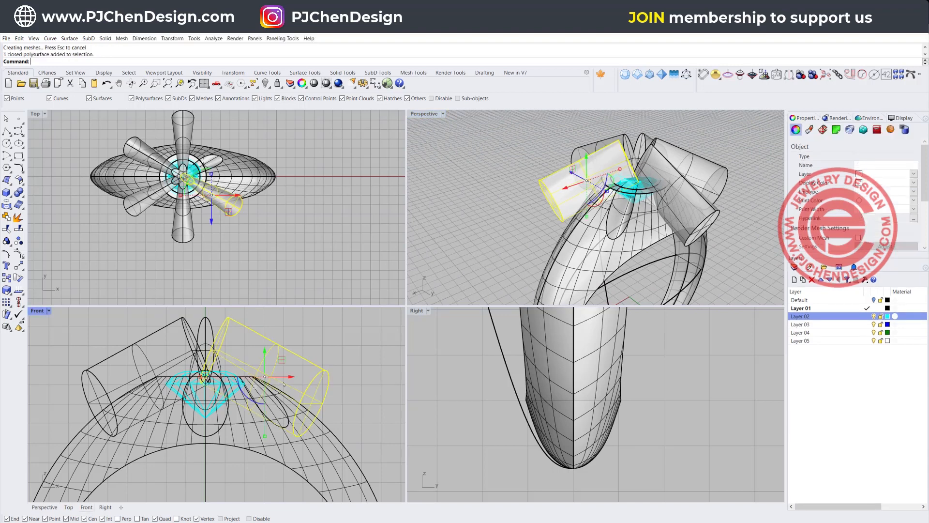
key("ctrl+z")
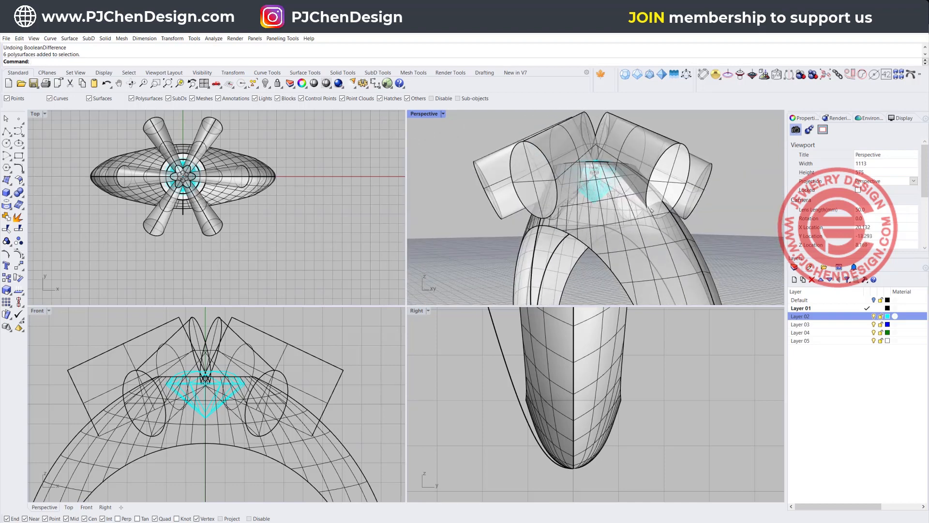
Test-subtract the cutters from the ring, undo it and reselect a cone to adjust its angle.
left_click(7, 188)
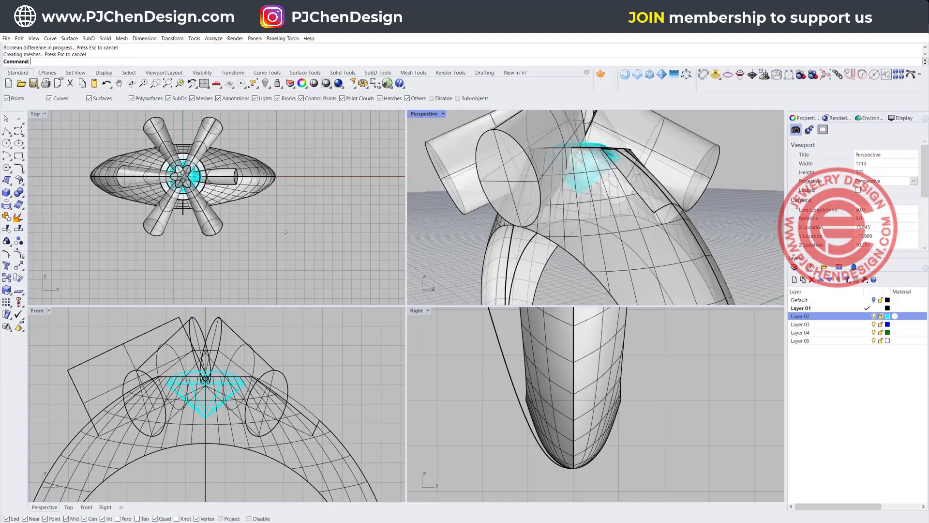
key("ctrl+z")
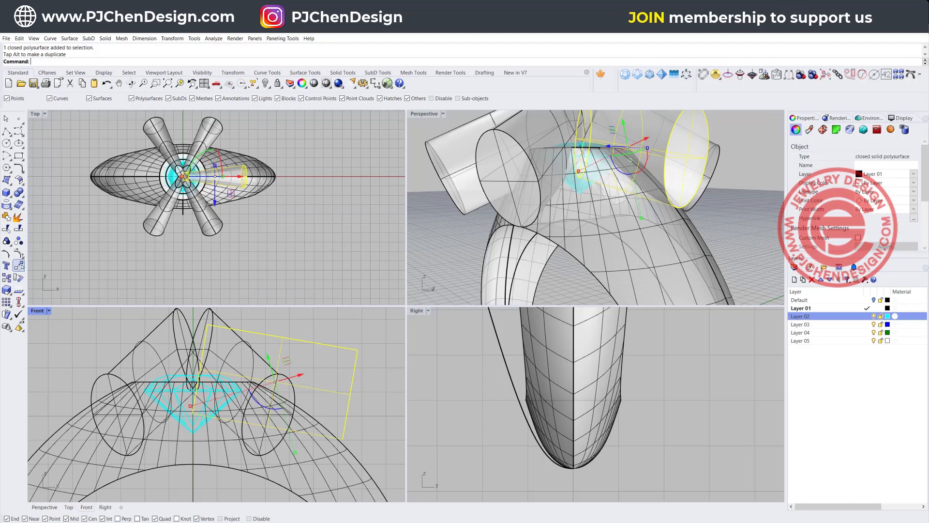
left_click(702, 75)
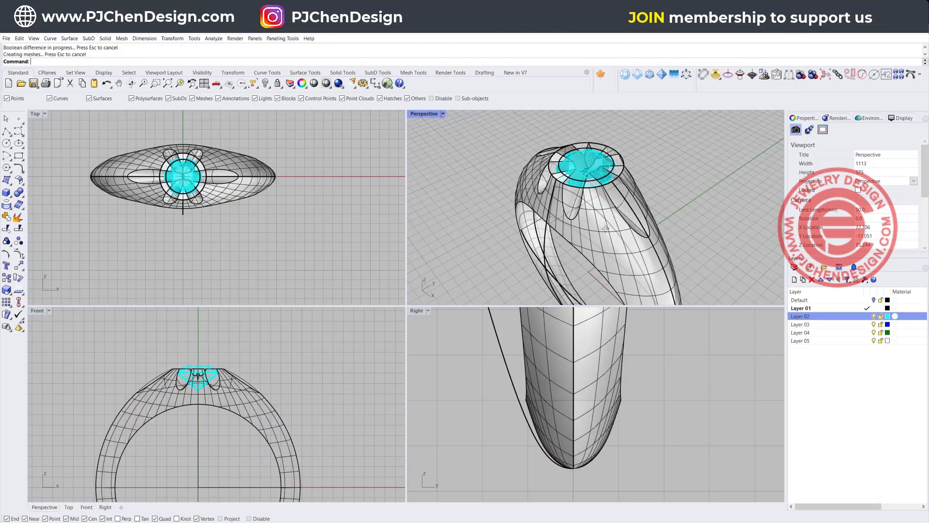
Subtract the six cones from the ring and single out the seat circle curve.
double_click(423, 113)
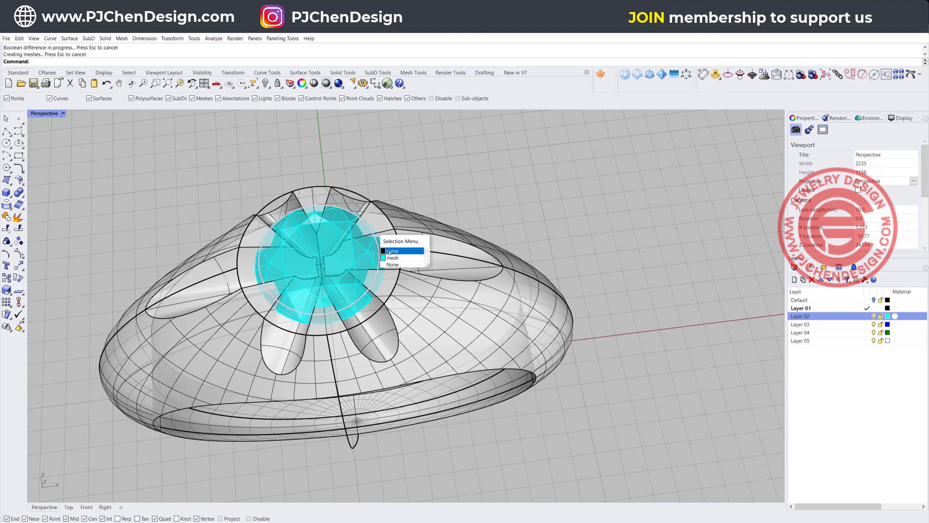
left_click(392, 250)
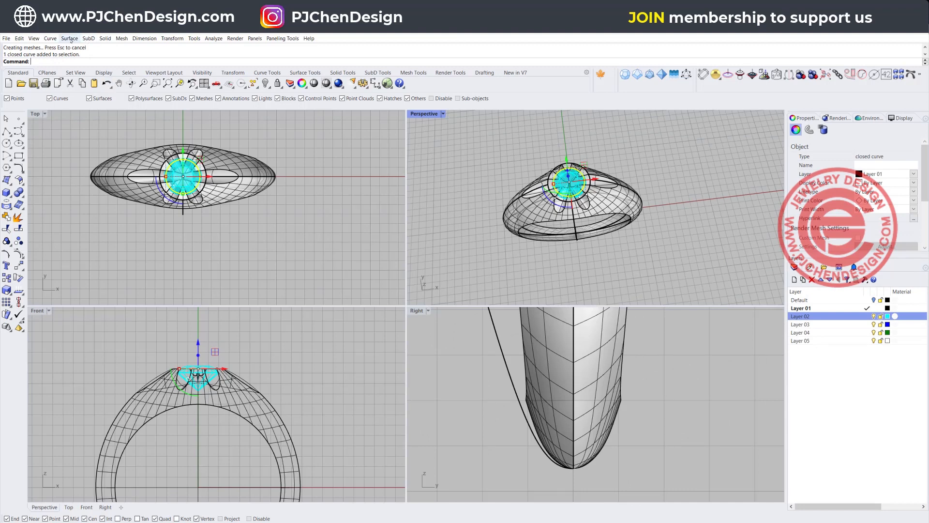
Extrude the closed seat curve along a curve into a solid and show the ring in Rendered mode.
left_click(105, 38)
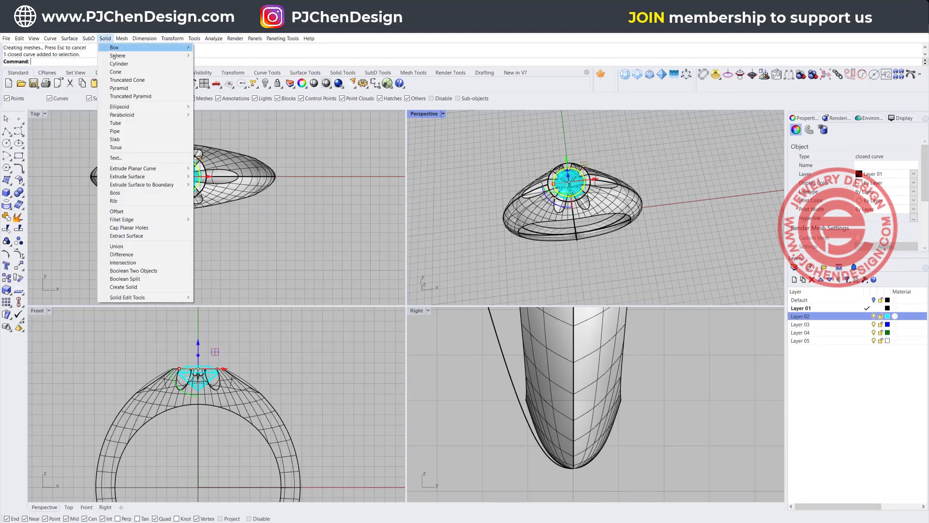
mouse_move(132, 168)
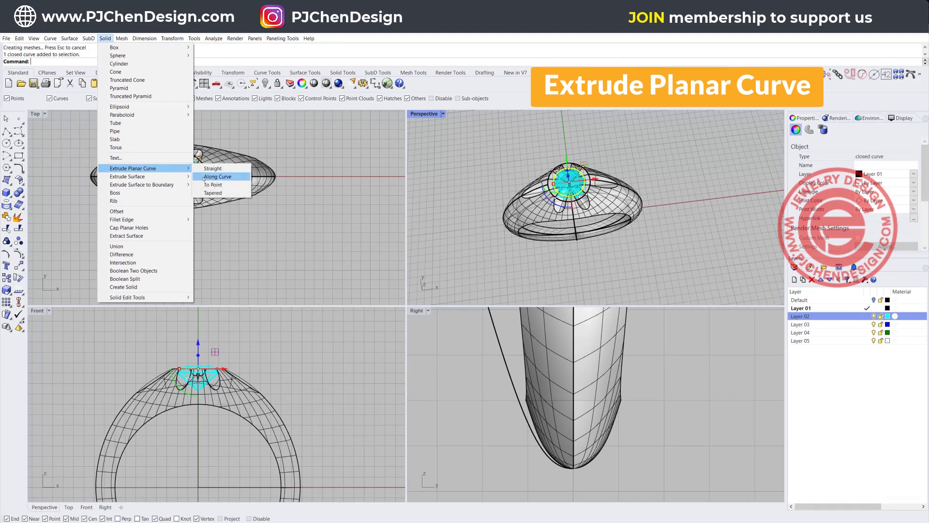
left_click(217, 176)
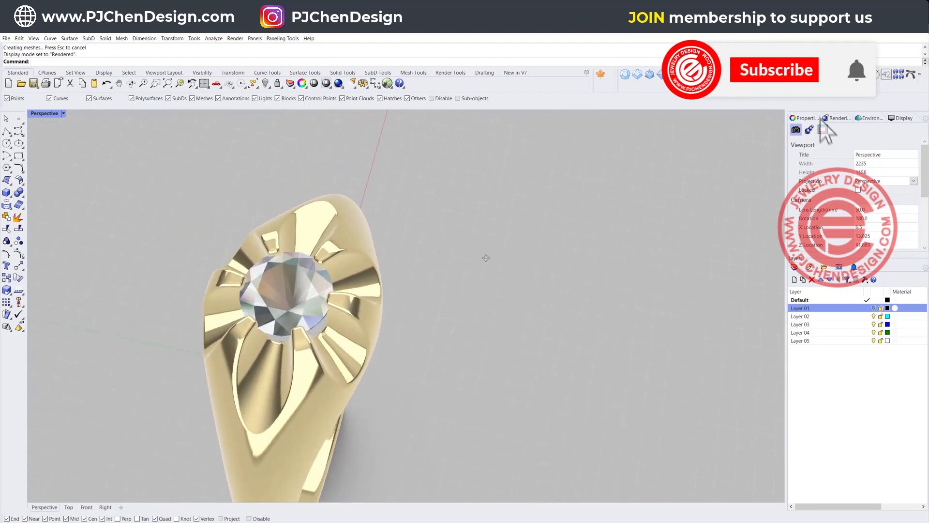
left_click(774, 70)
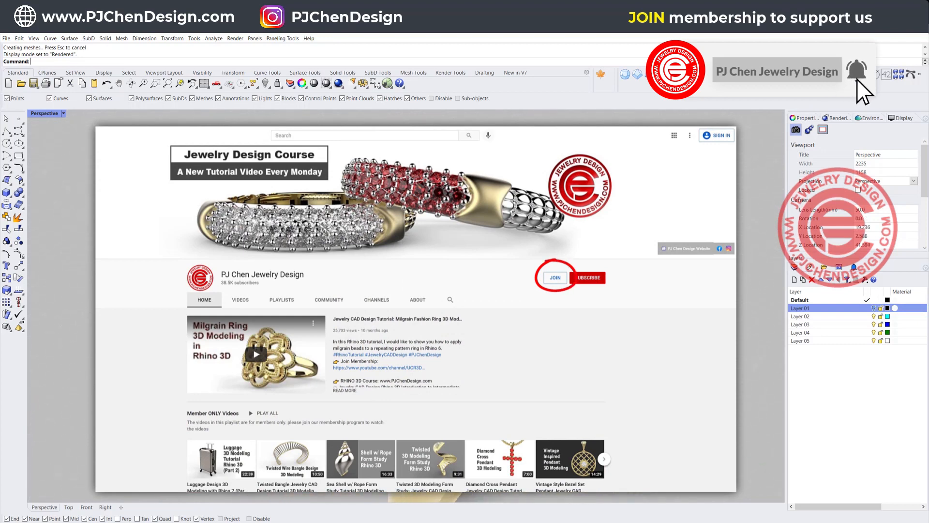